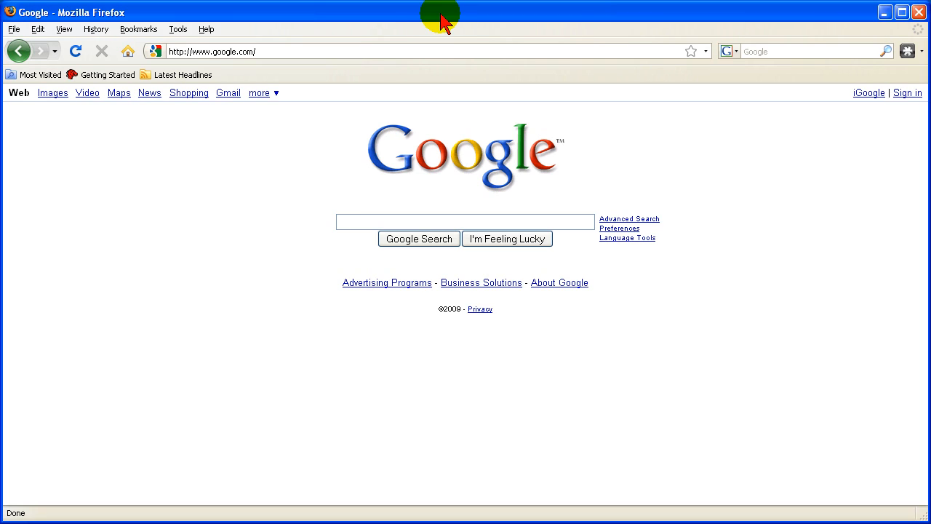
click(465, 221)
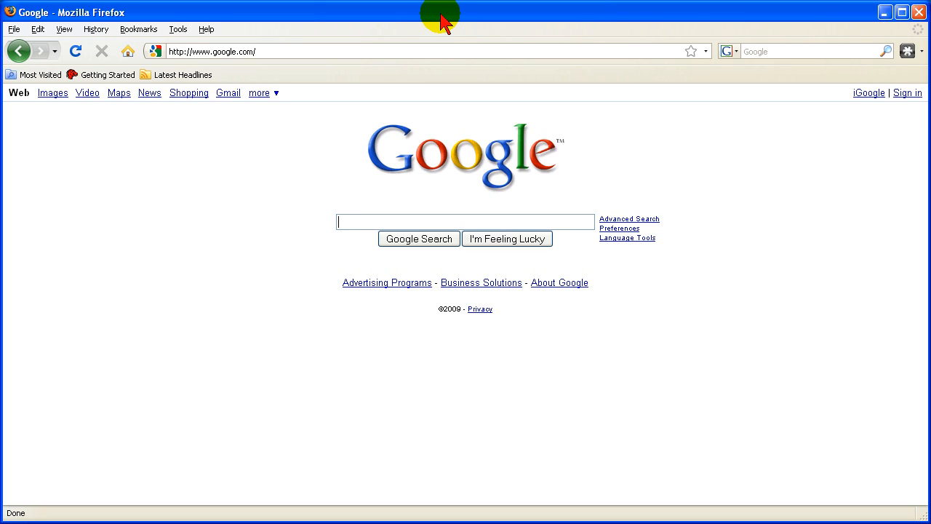
click(213, 51)
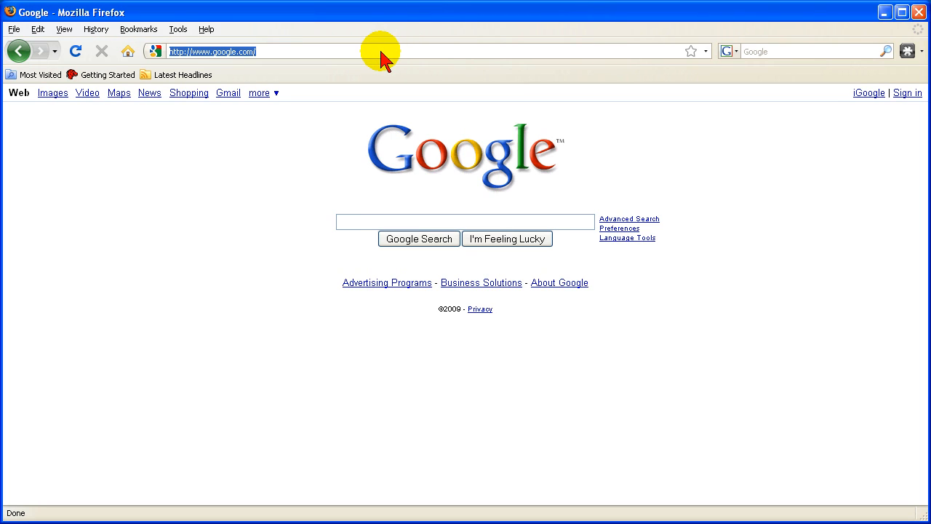
text(http://n1/)
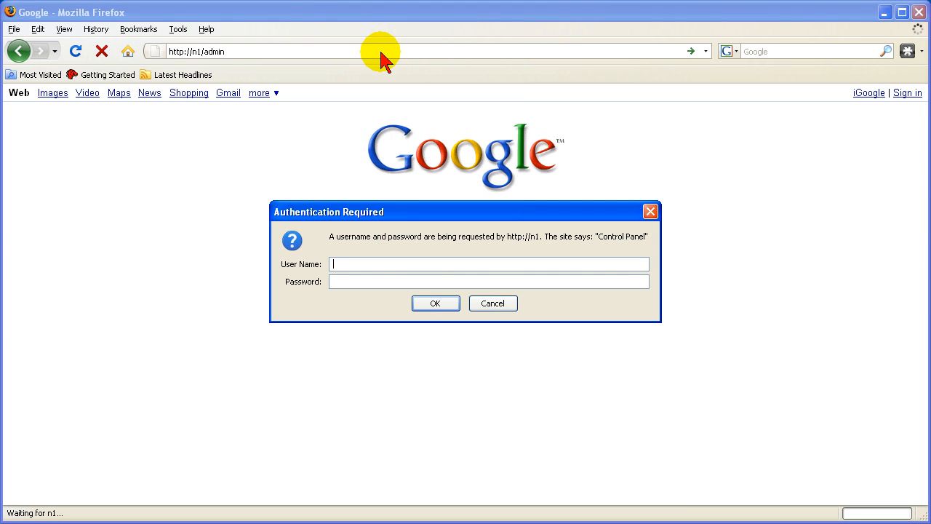
text(admin)
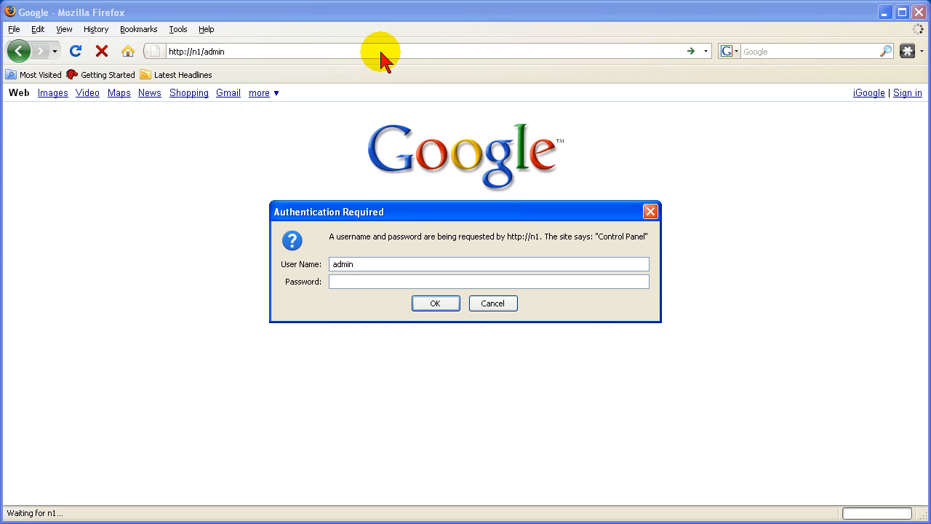
click(435, 303)
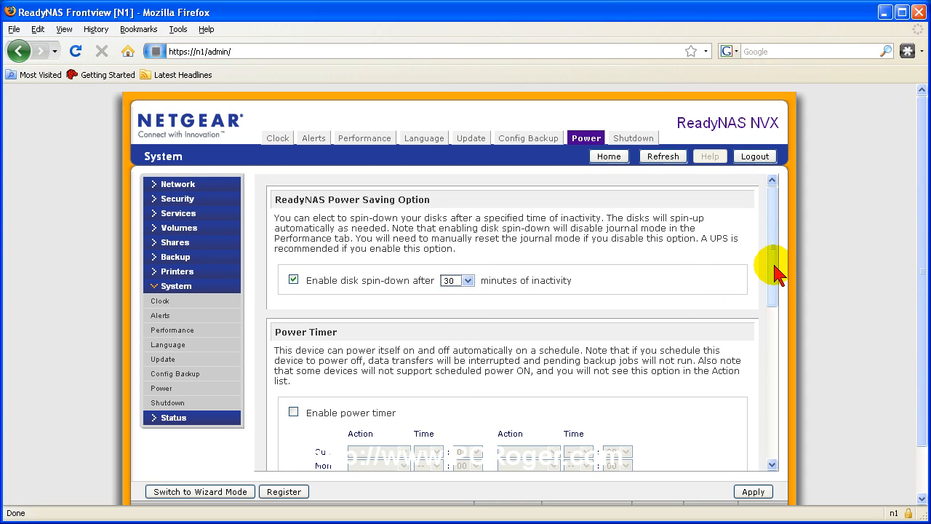
Step: Scroll down the Power page to reveal the power timer schedule and UPS configuration
scroll(down, 3)
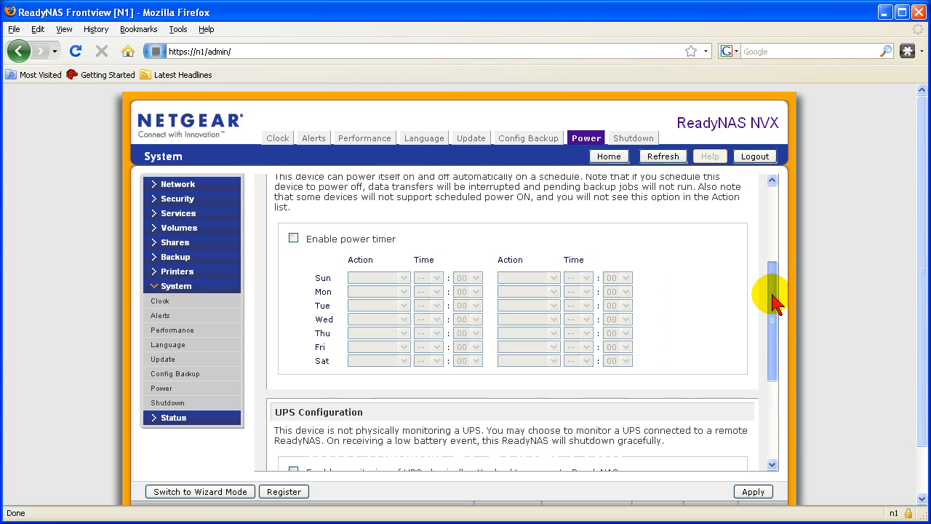
scroll(down, 3)
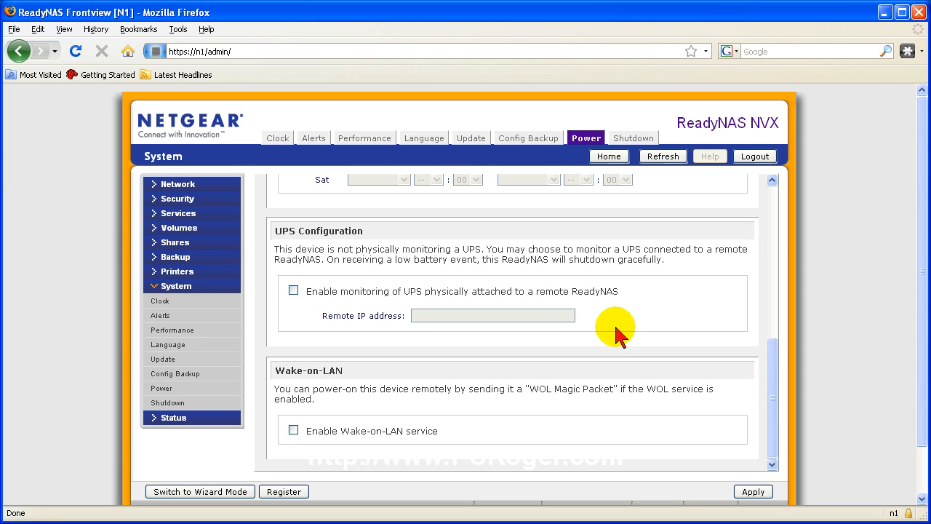